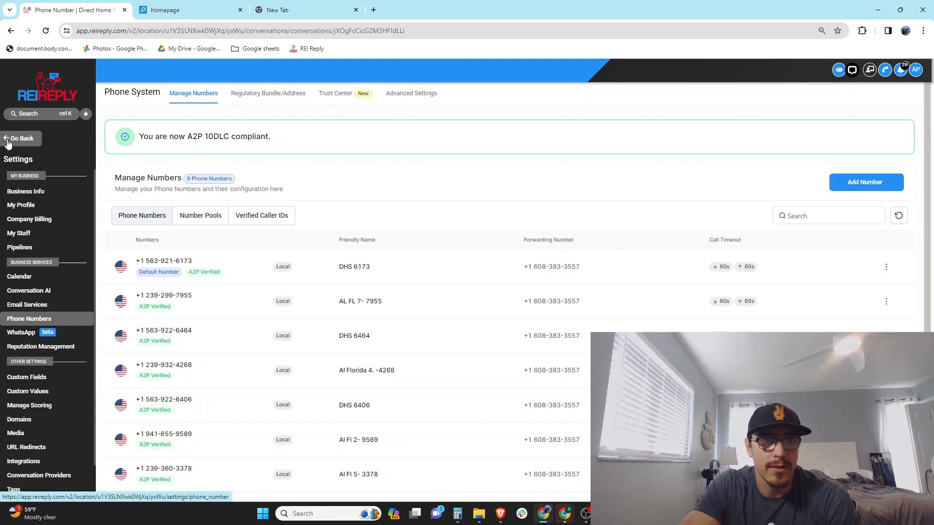
Go to the account's Phone Numbers settings and start adding a new phone number
click(21, 138)
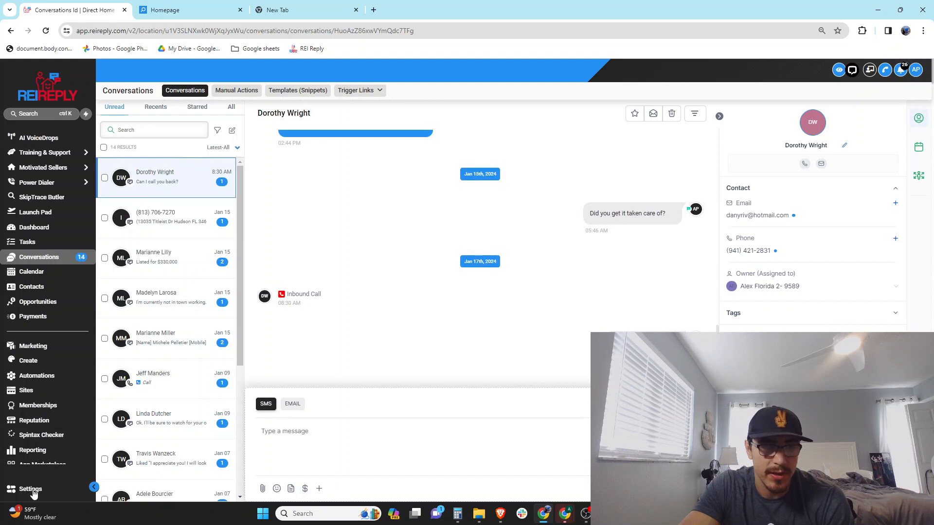
click(30, 489)
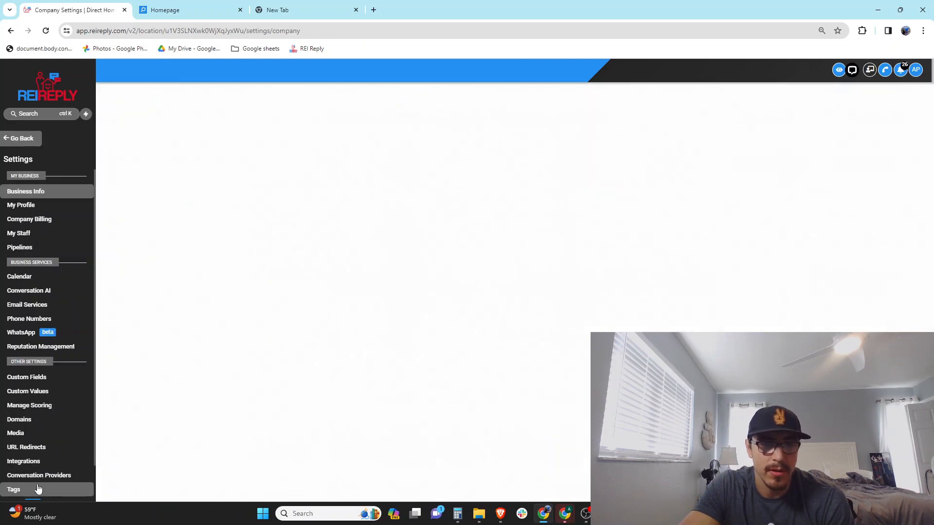
mouse_move(99, 253)
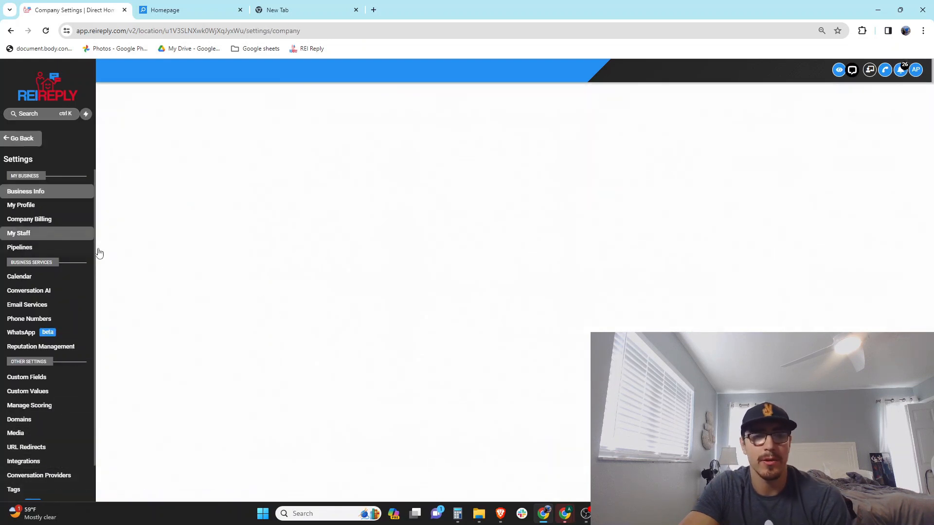
click(25, 192)
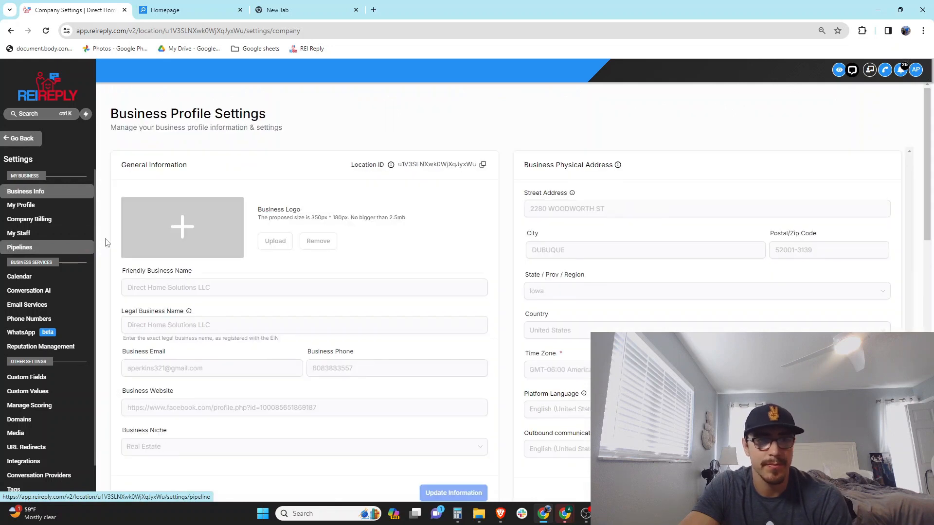
click(28, 319)
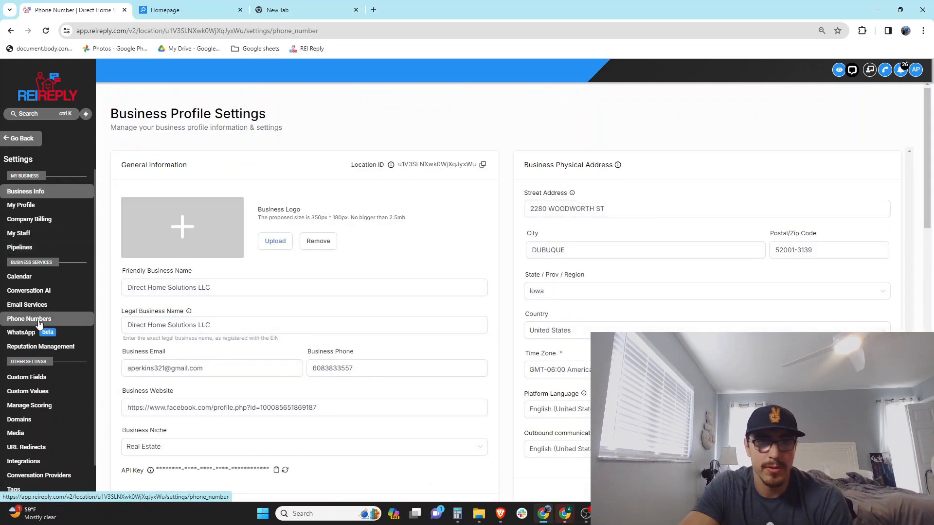
click(28, 319)
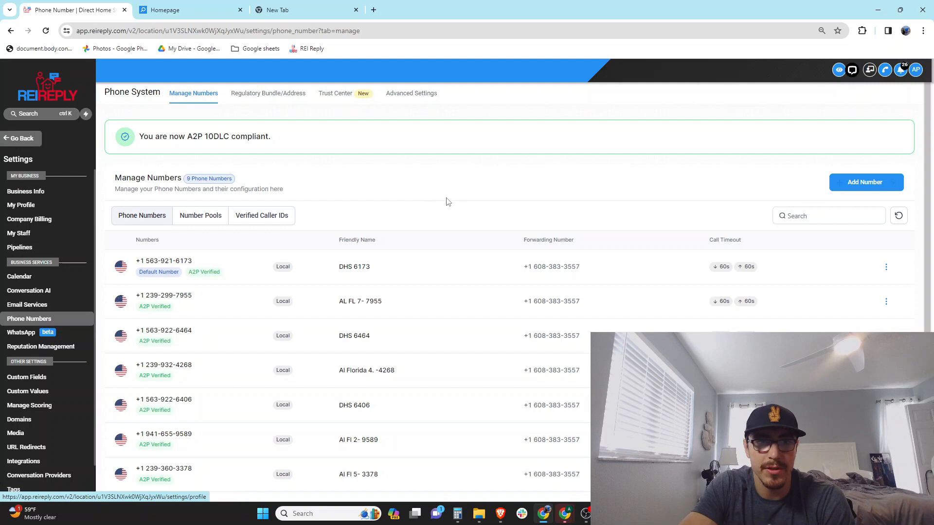
click(864, 182)
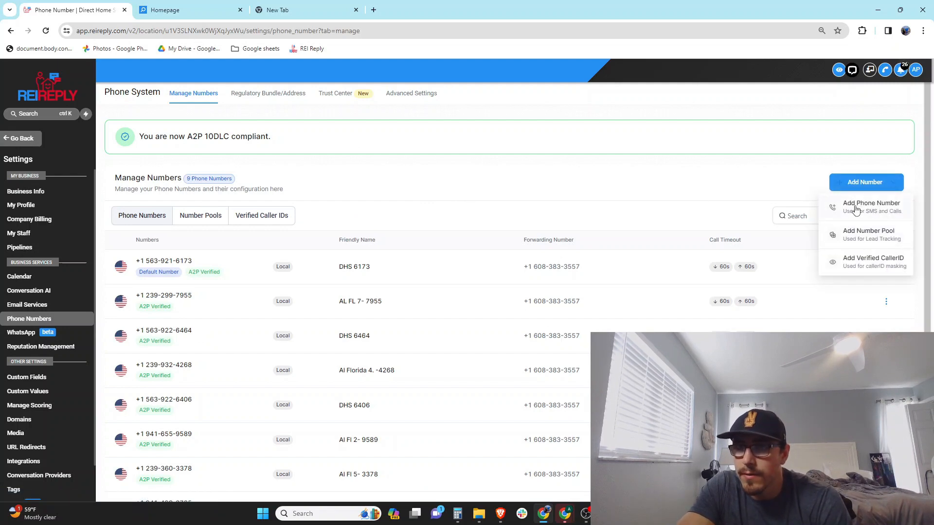
click(871, 206)
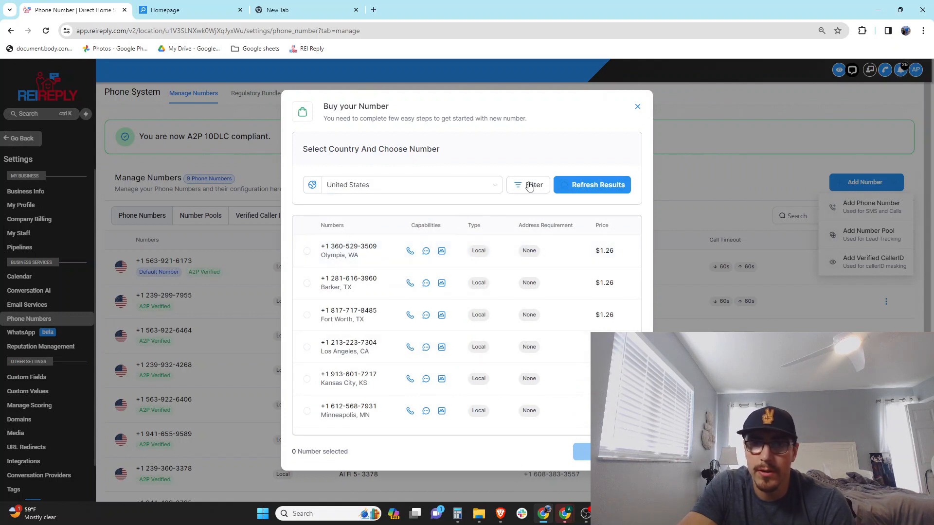
click(528, 184)
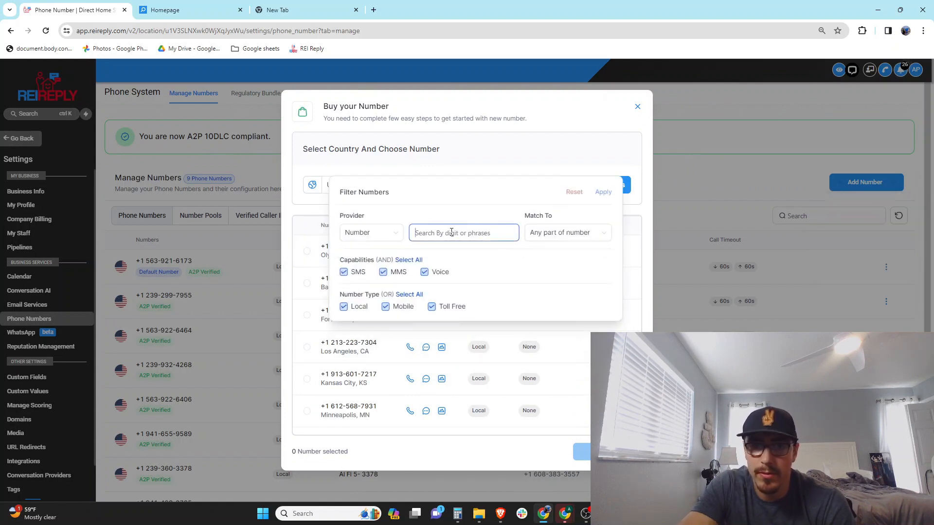
text(941)
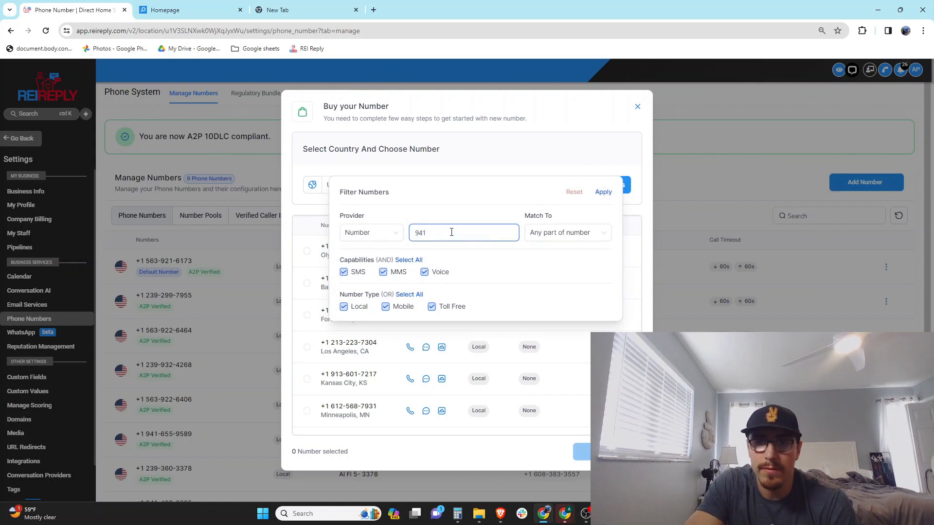
click(567, 233)
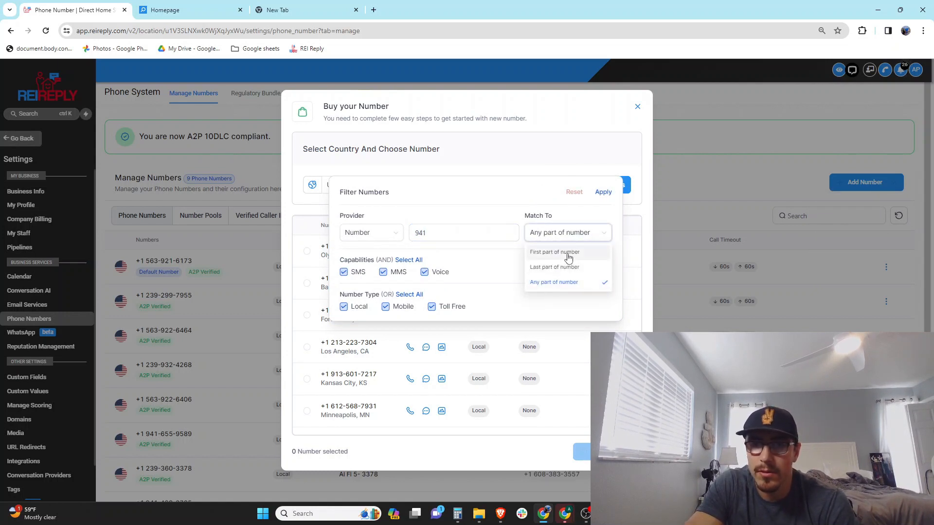
click(602, 192)
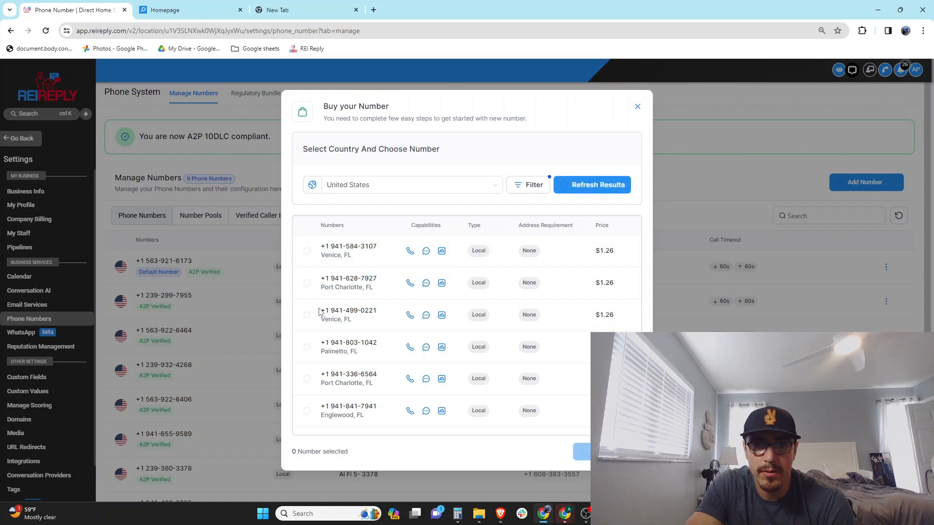
click(306, 378)
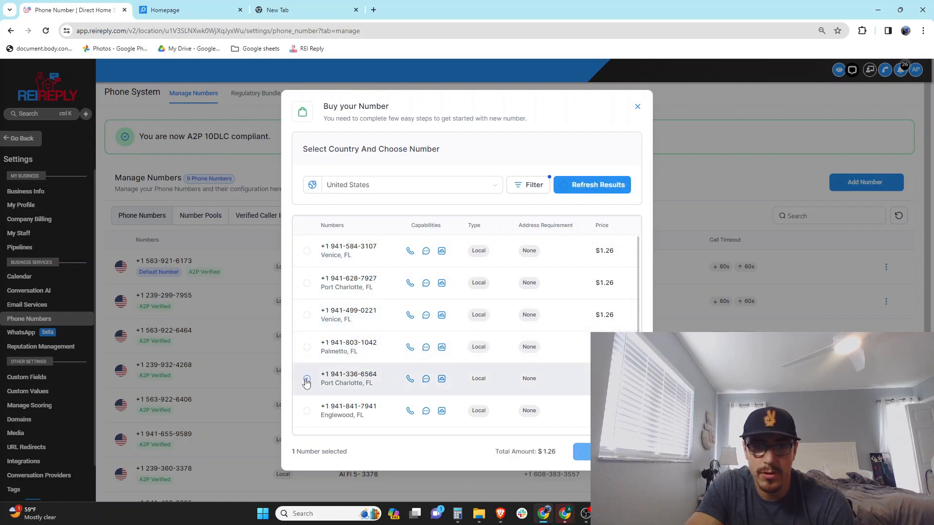
click(307, 379)
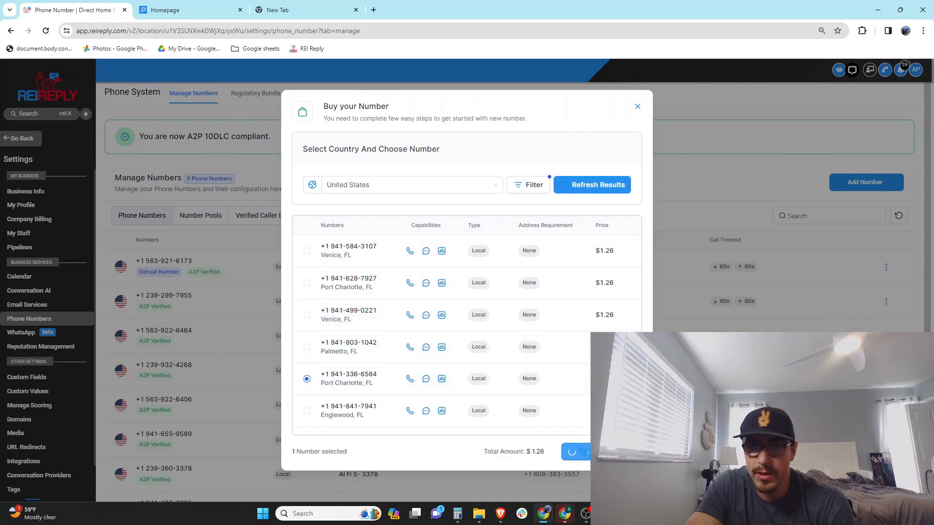
click(581, 451)
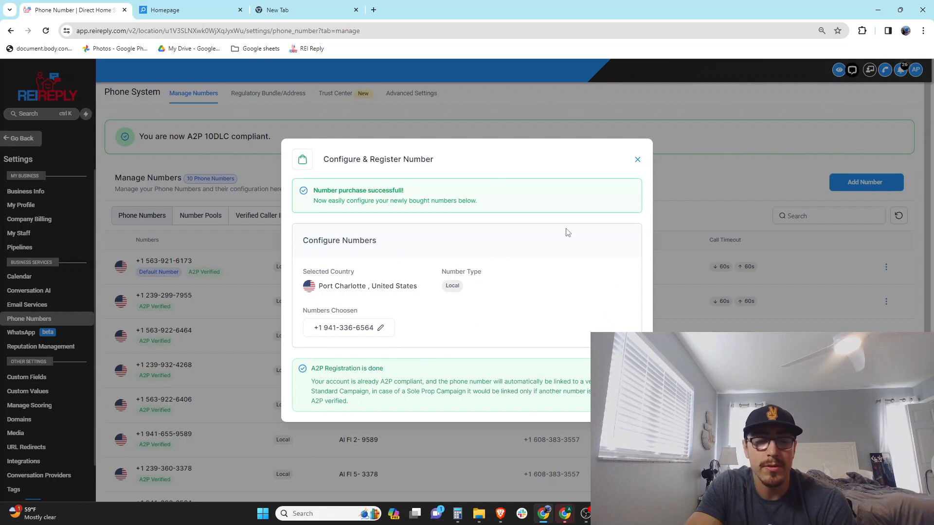
mouse_move(450, 258)
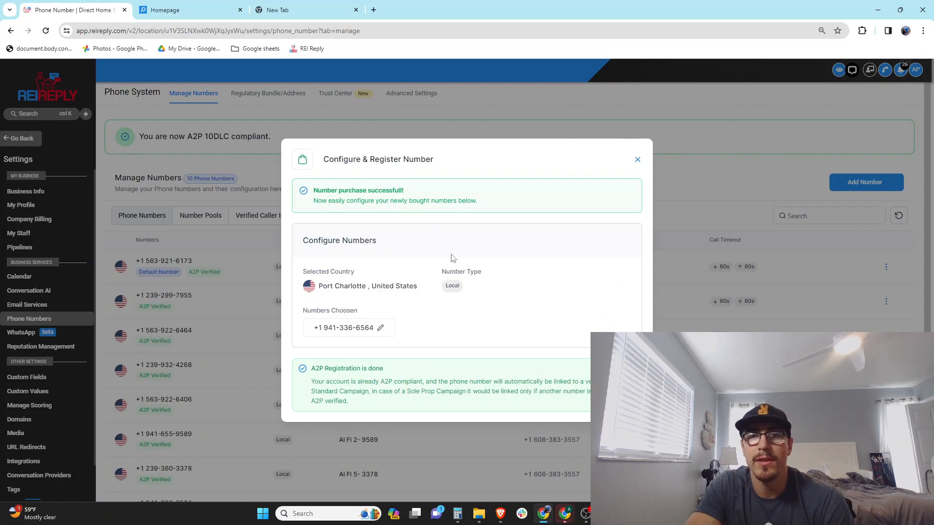
mouse_move(471, 253)
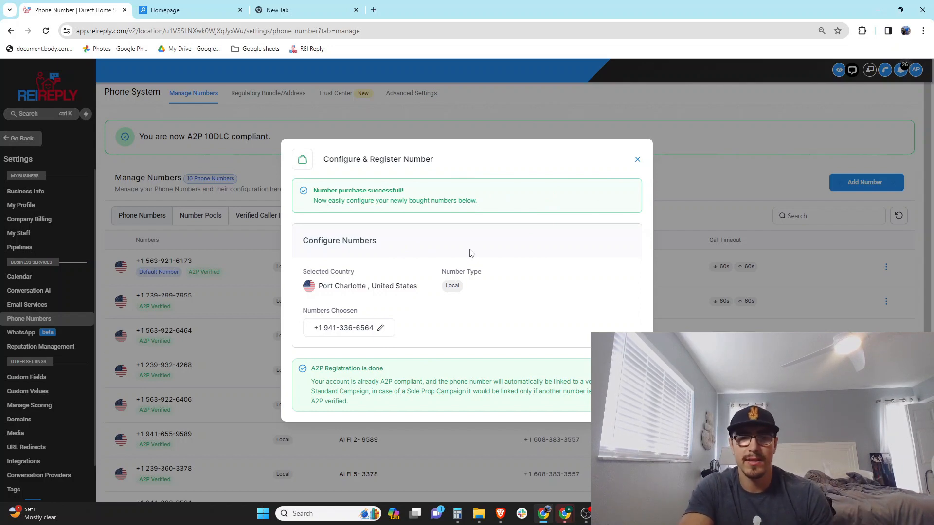
click(637, 159)
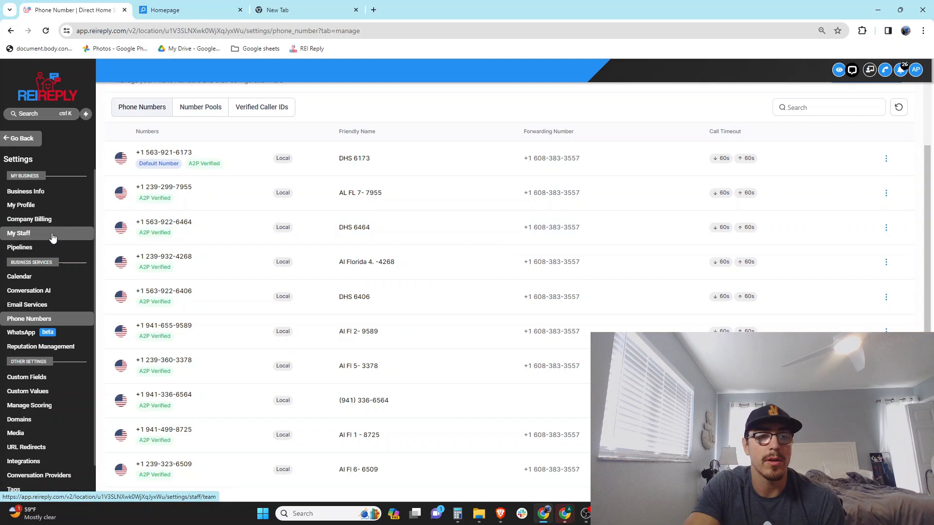
From My Staff, start a new employee and expand its User Info fields
click(18, 232)
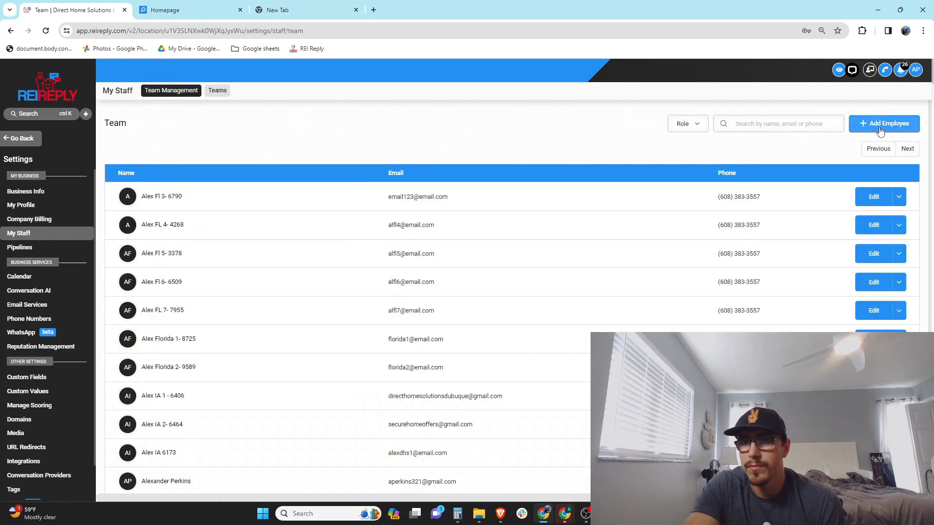
click(885, 123)
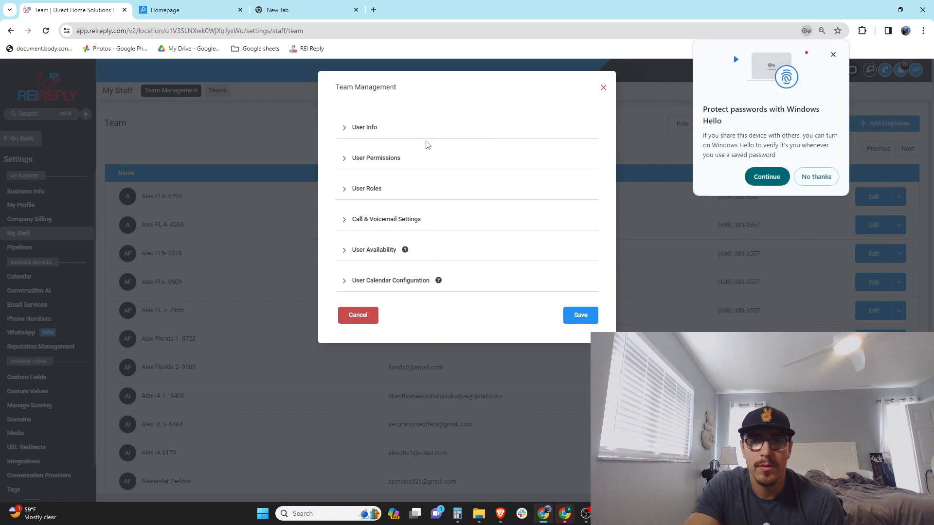
click(364, 127)
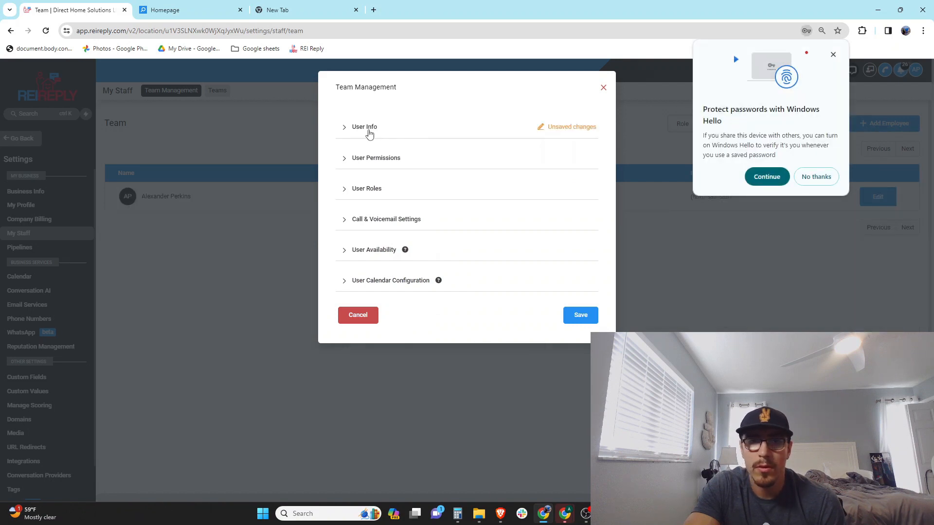
click(364, 126)
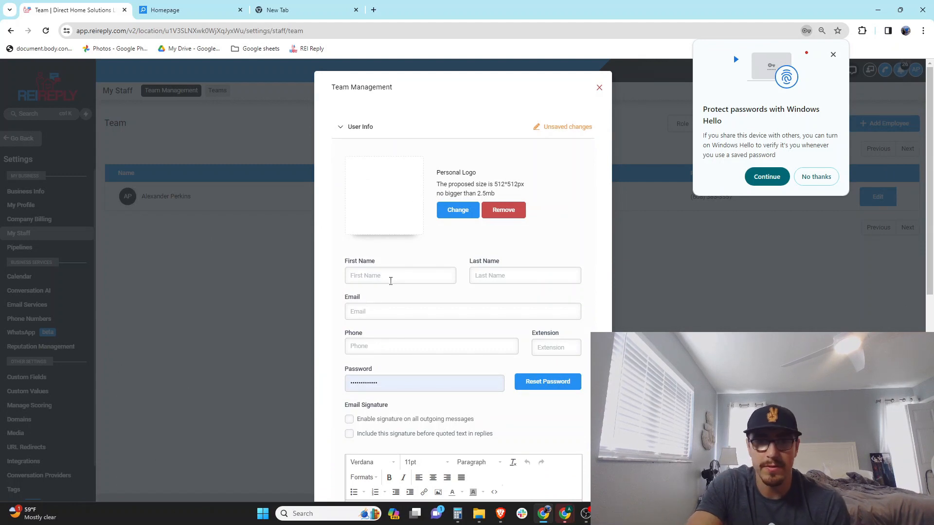
text(f)
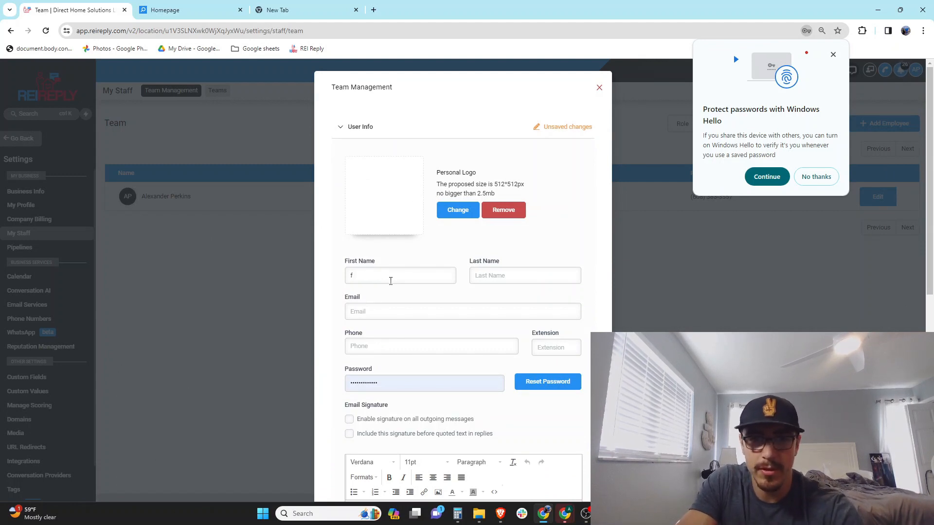
text(Alex)
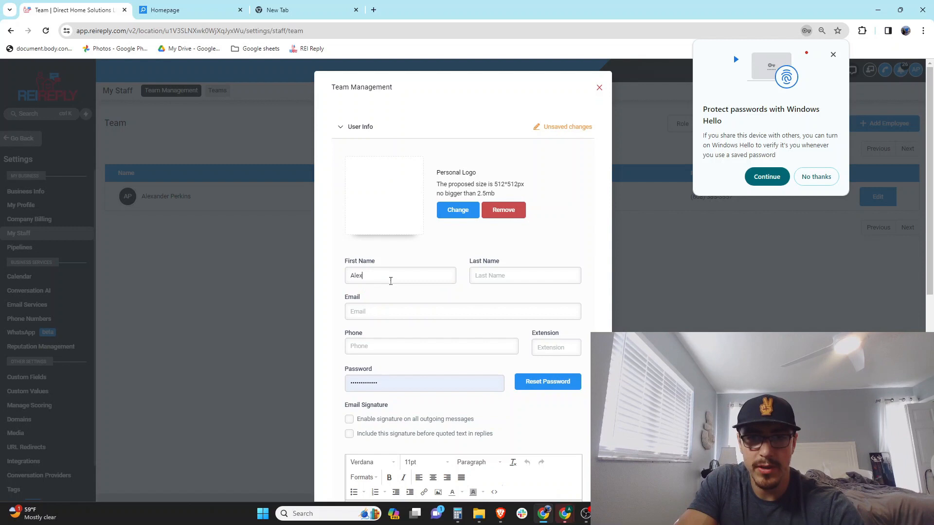
text(65)
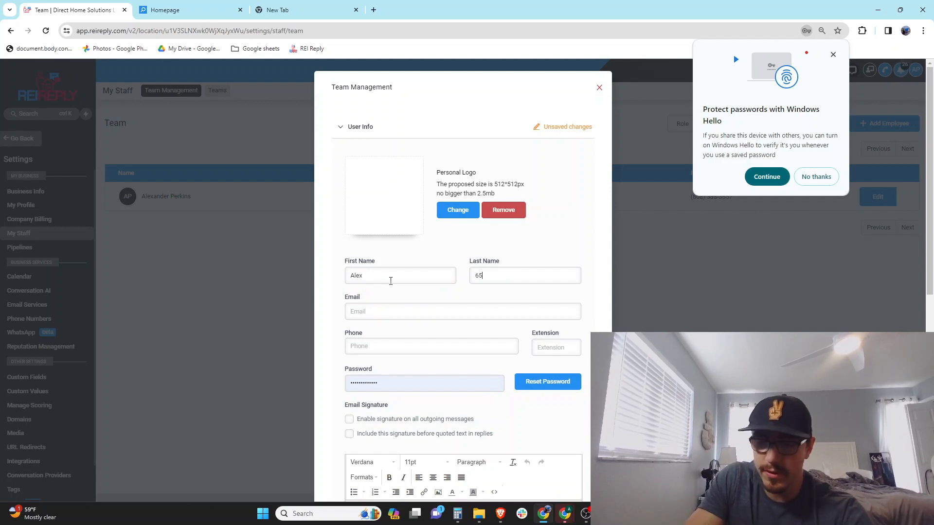
text(64)
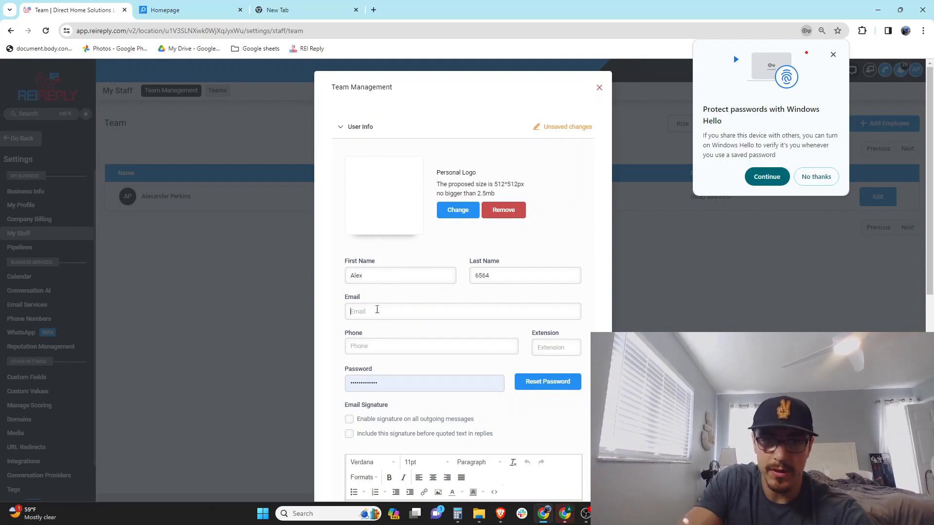
text(eam)
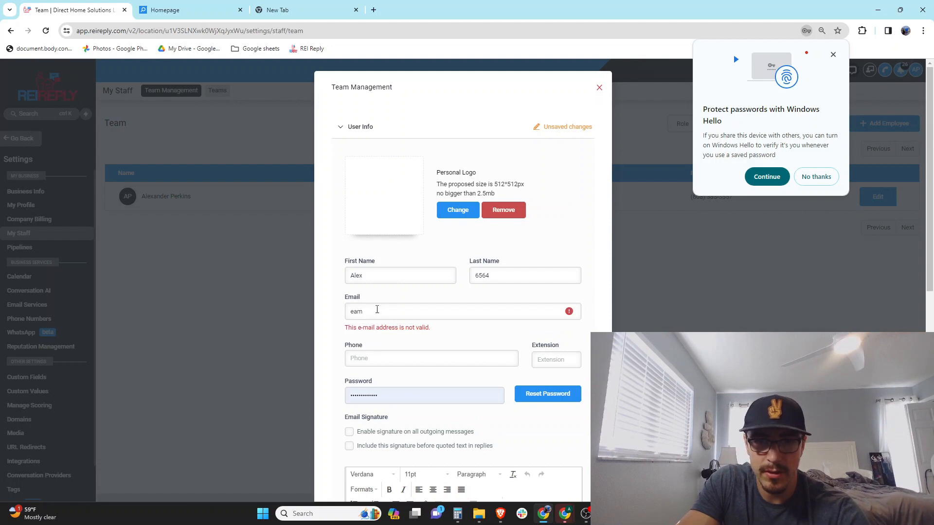
text(il@email.c)
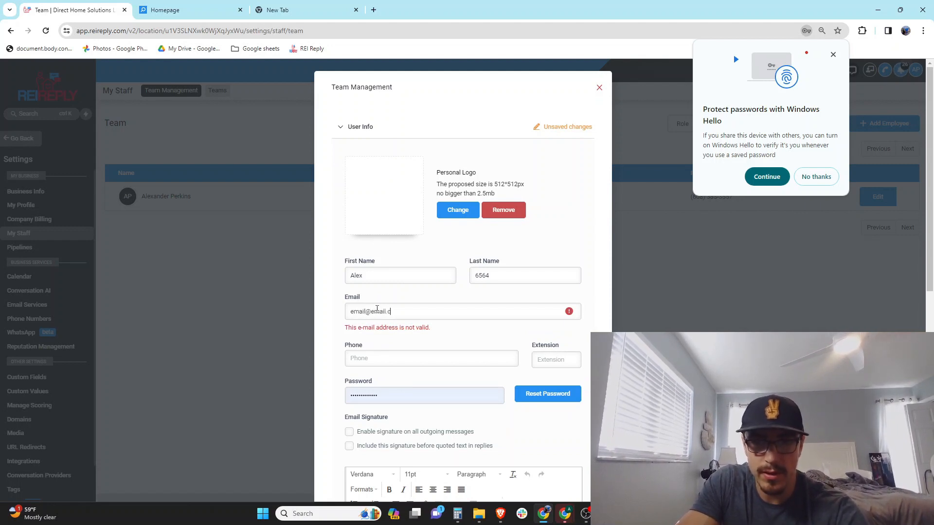
text(om)
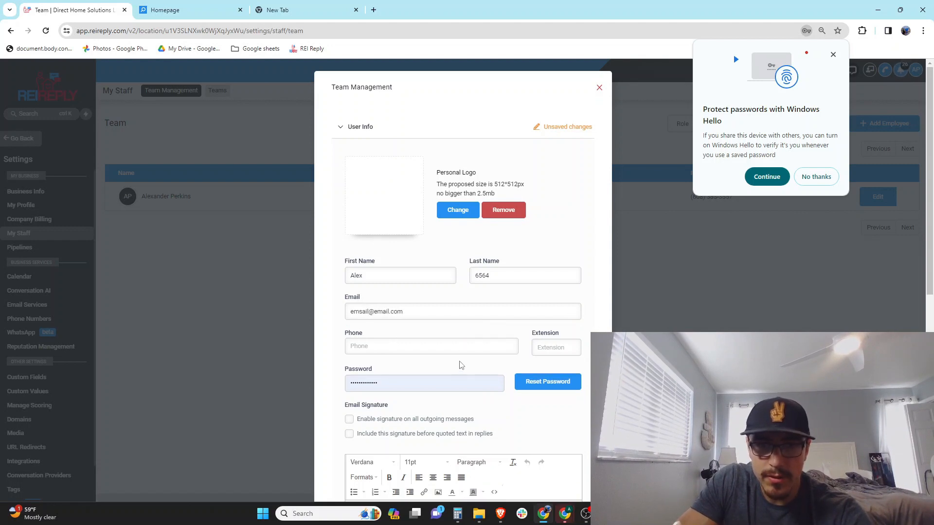
scroll(down, 3)
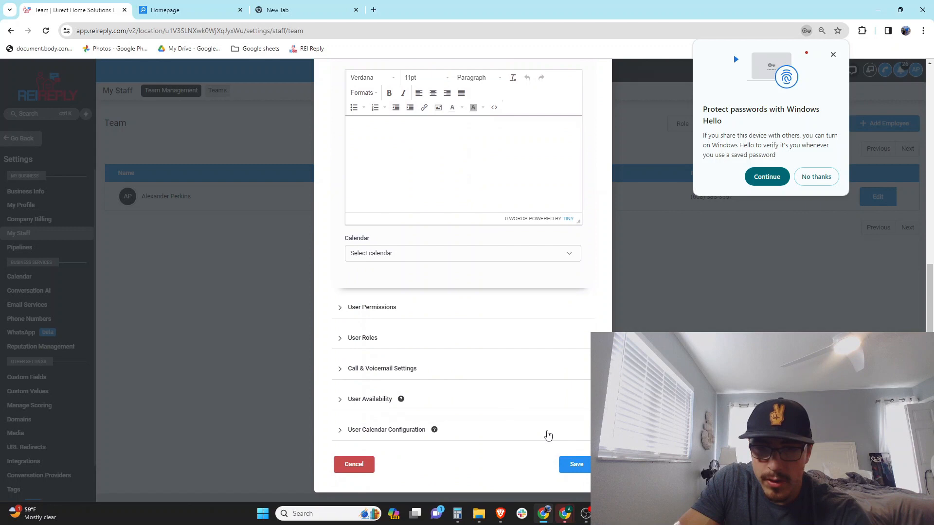
mouse_move(546, 364)
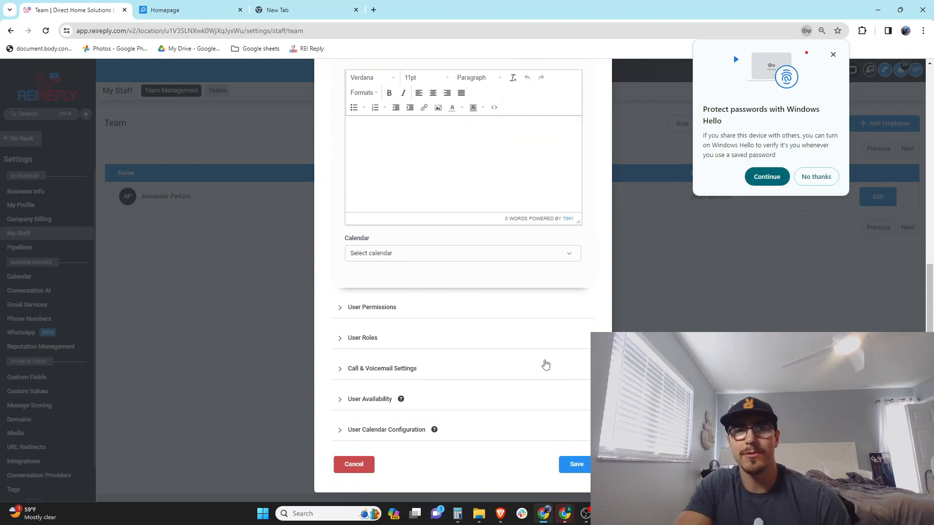
mouse_move(466, 462)
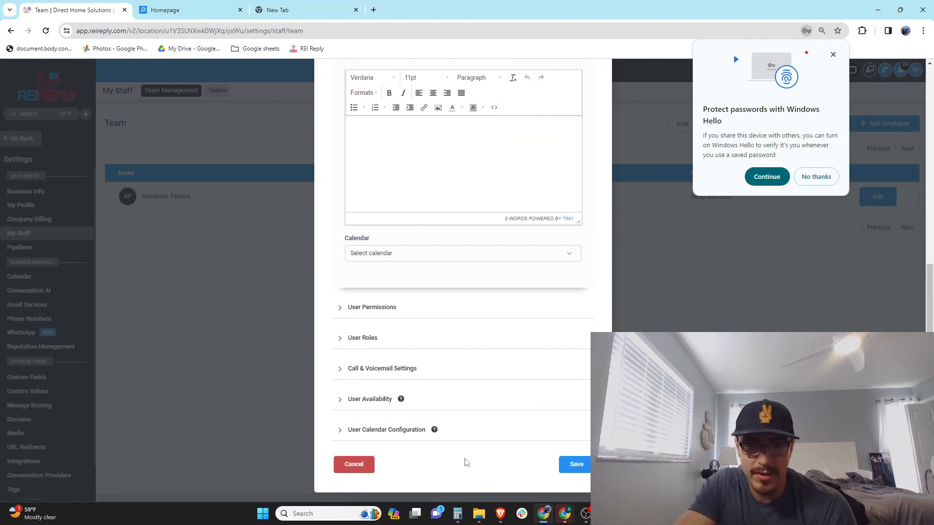
click(575, 464)
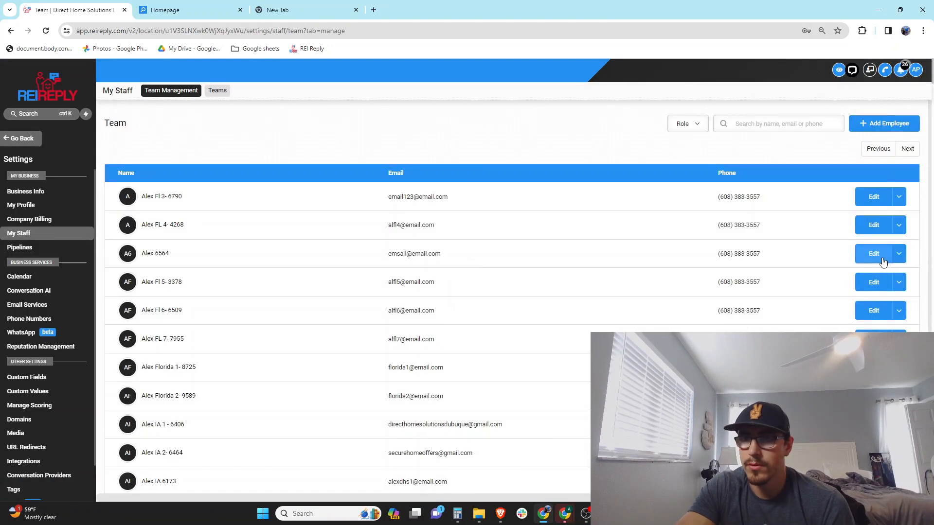
click(874, 253)
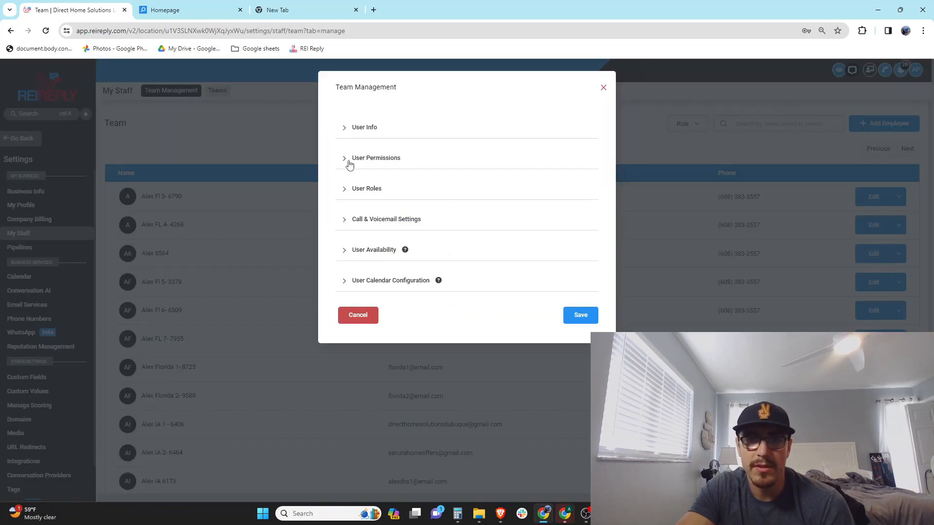
mouse_move(348, 171)
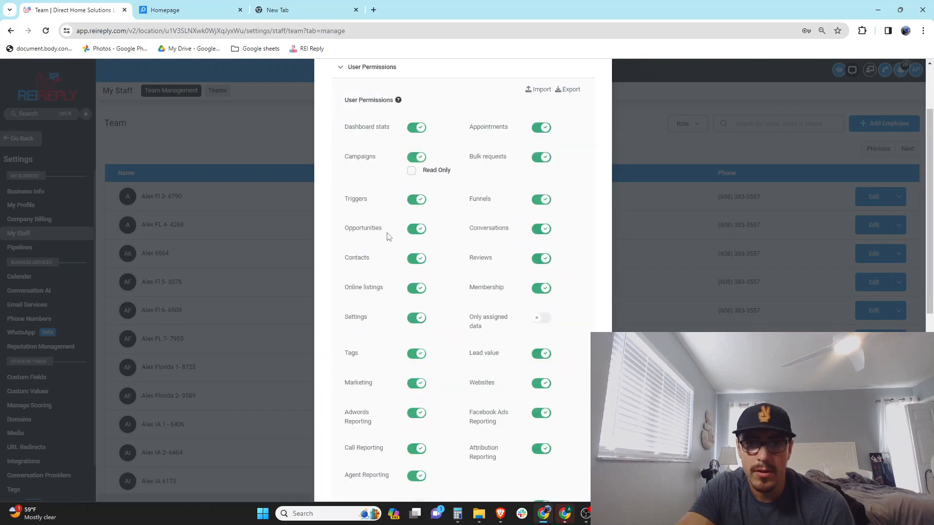
scroll(down, 3)
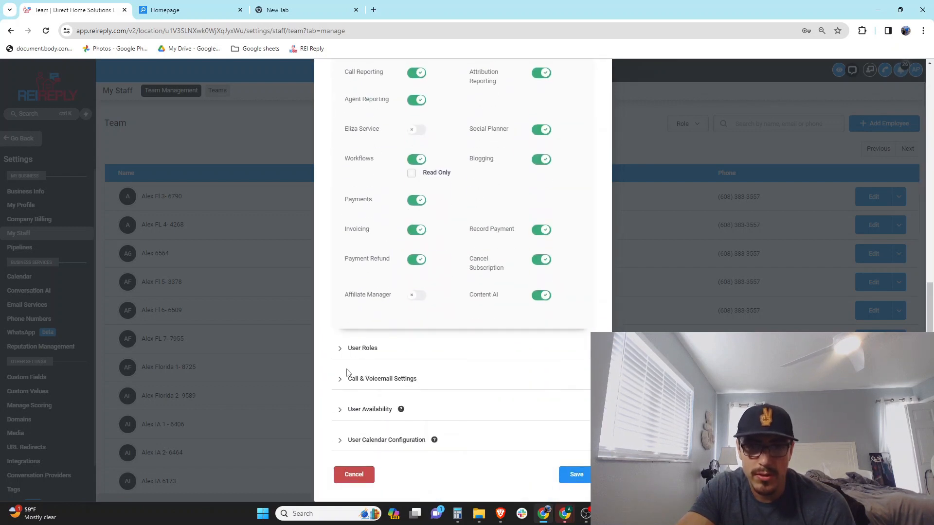
click(381, 378)
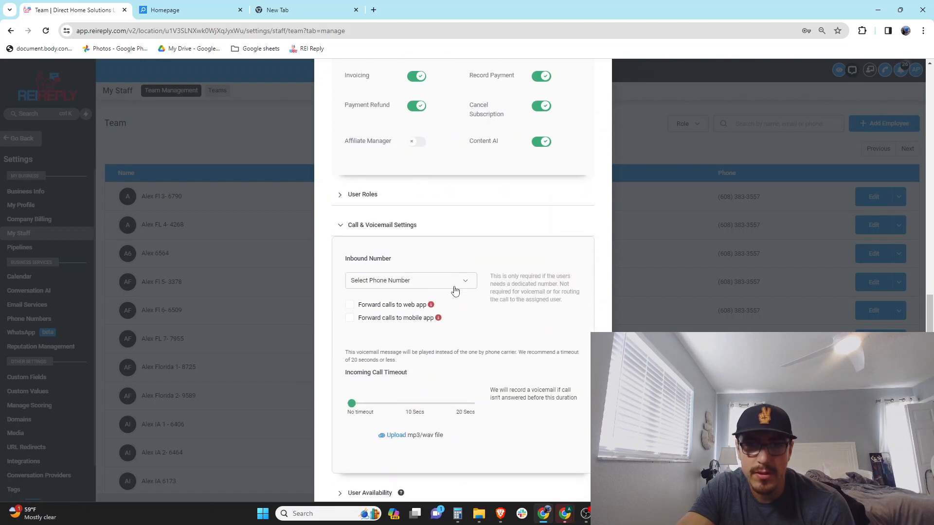
click(409, 280)
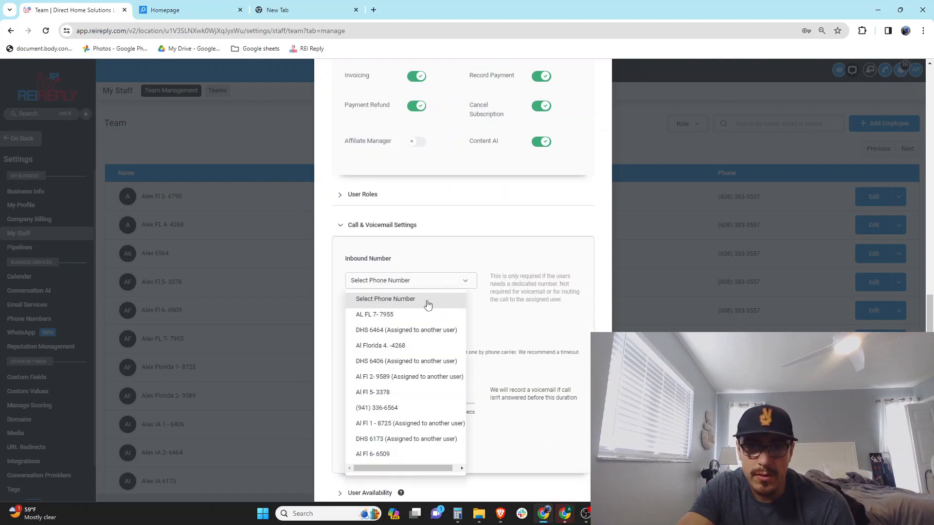
mouse_move(419, 416)
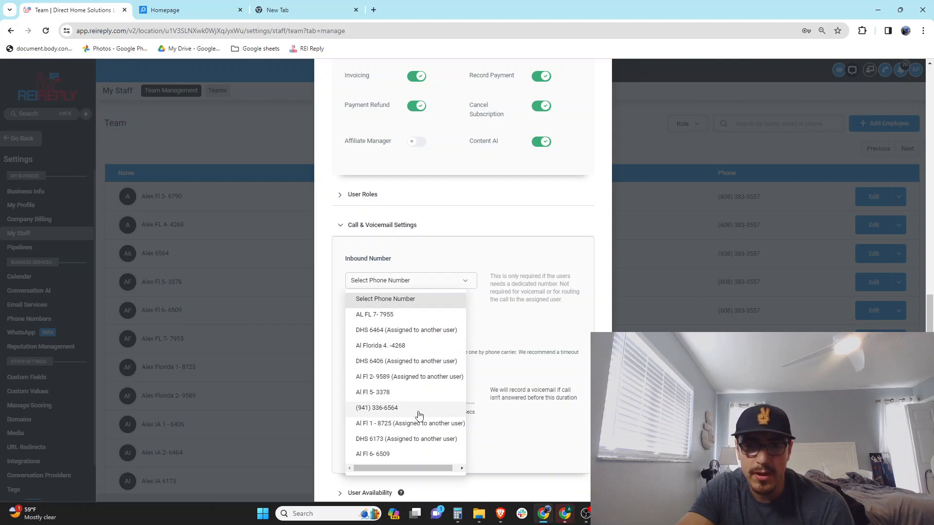
click(376, 408)
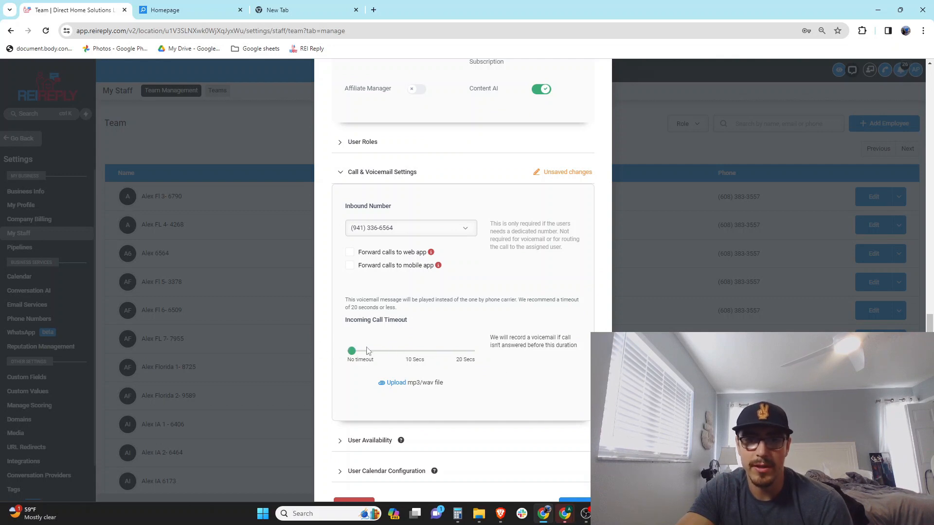
mouse_move(375, 311)
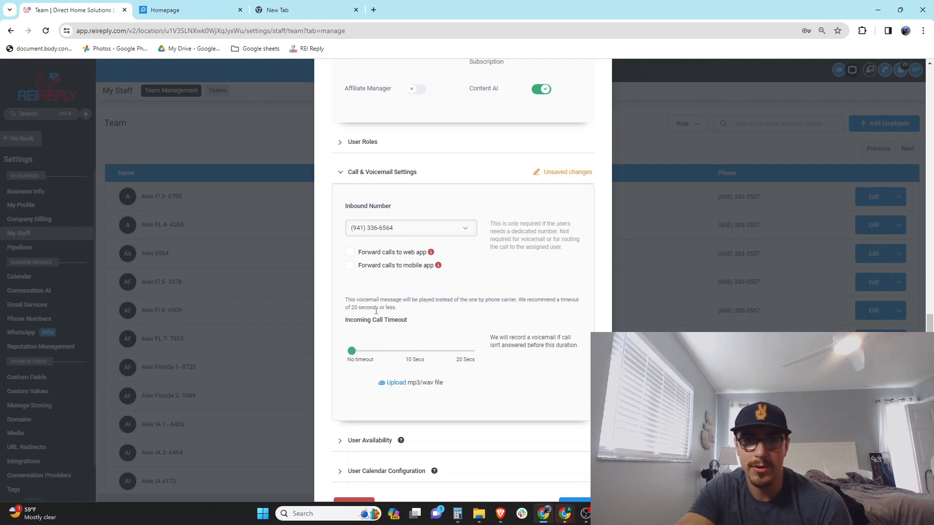
mouse_move(408, 275)
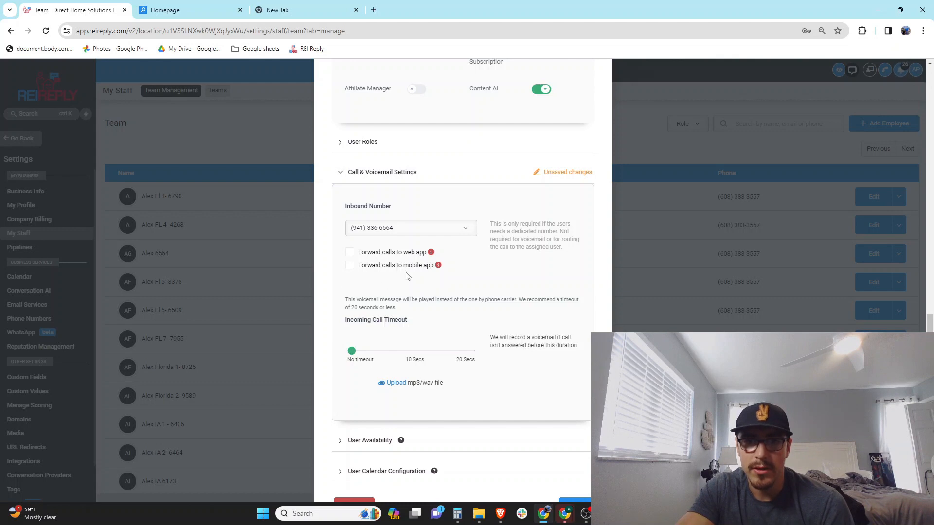
click(350, 264)
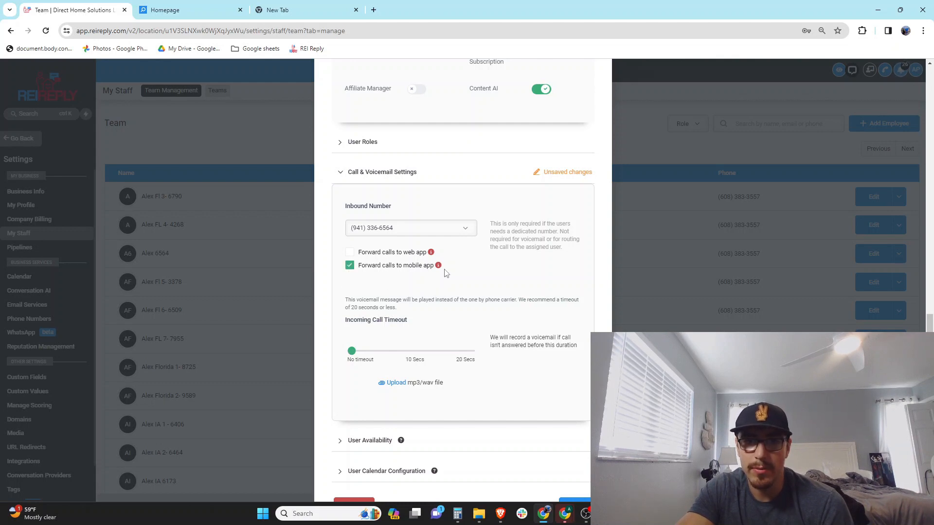
mouse_move(501, 309)
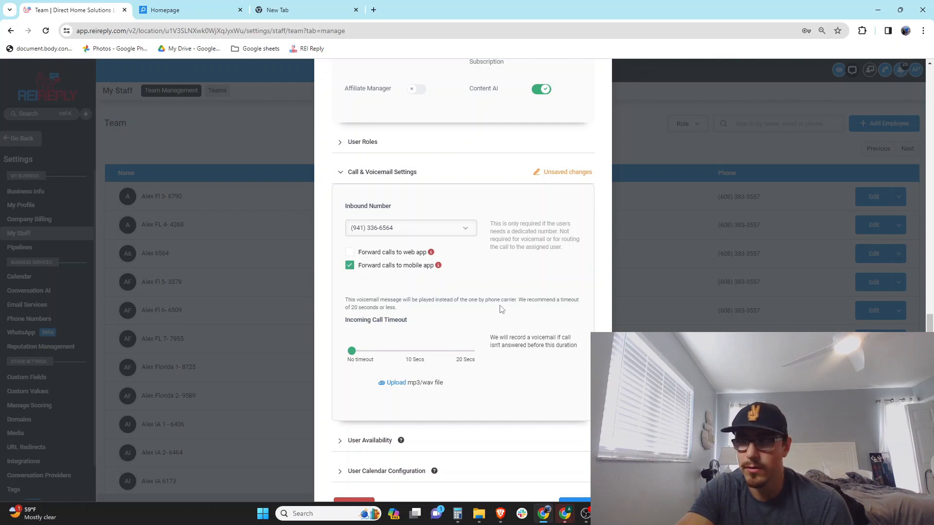
Check the user's role and save Alex 6564's changes
scroll(up, 3)
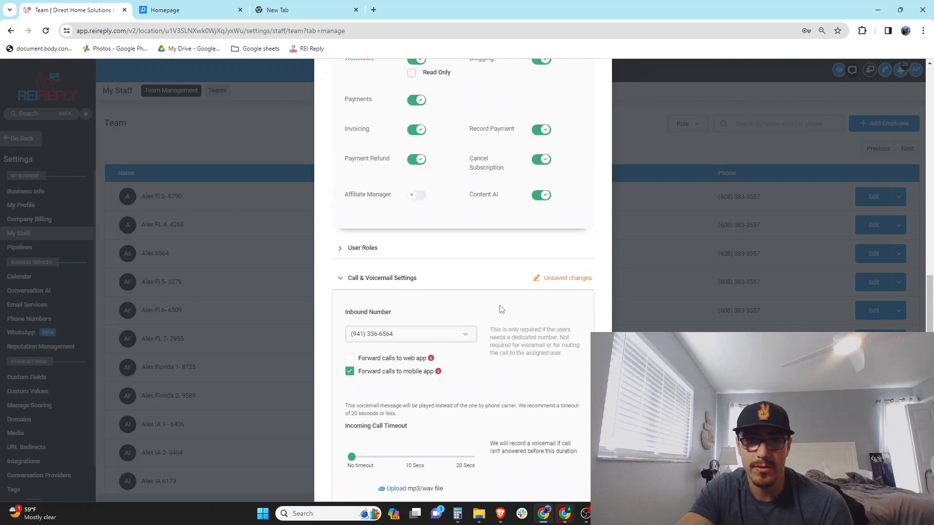
click(362, 248)
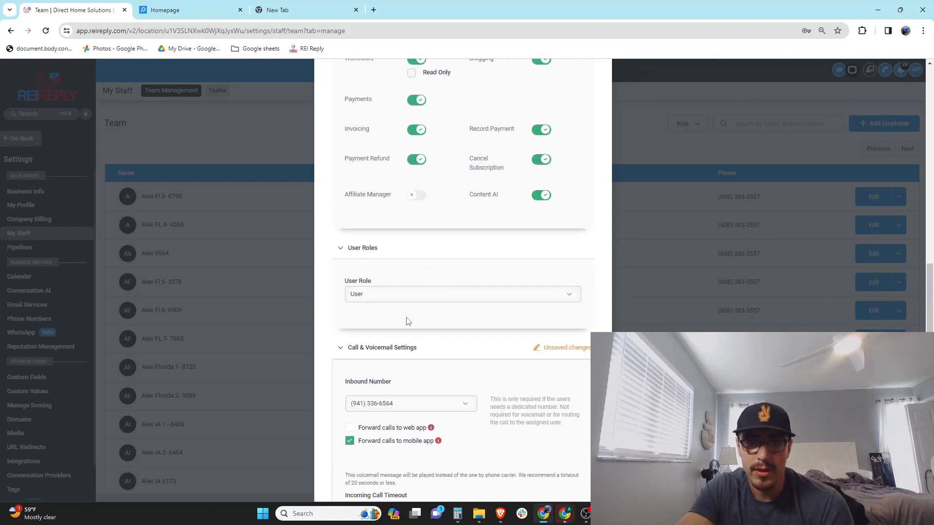
mouse_move(429, 357)
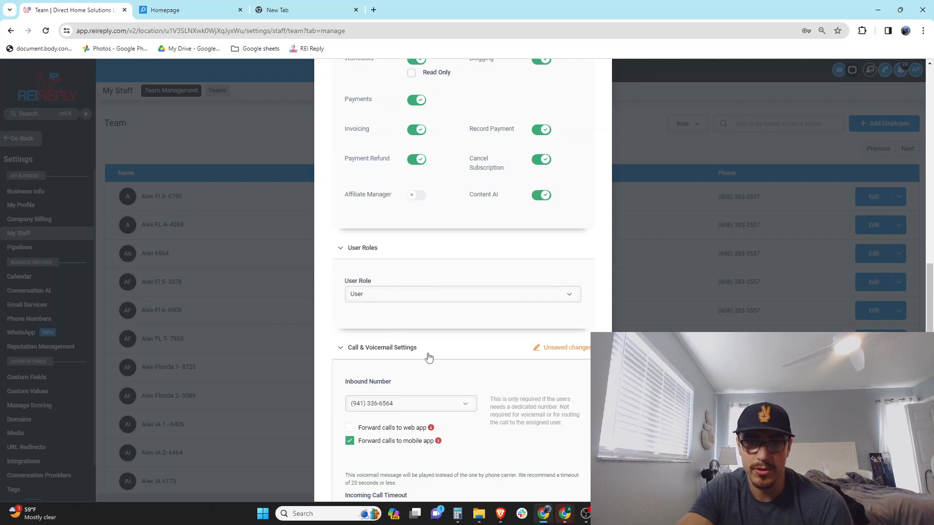
scroll(down, 3)
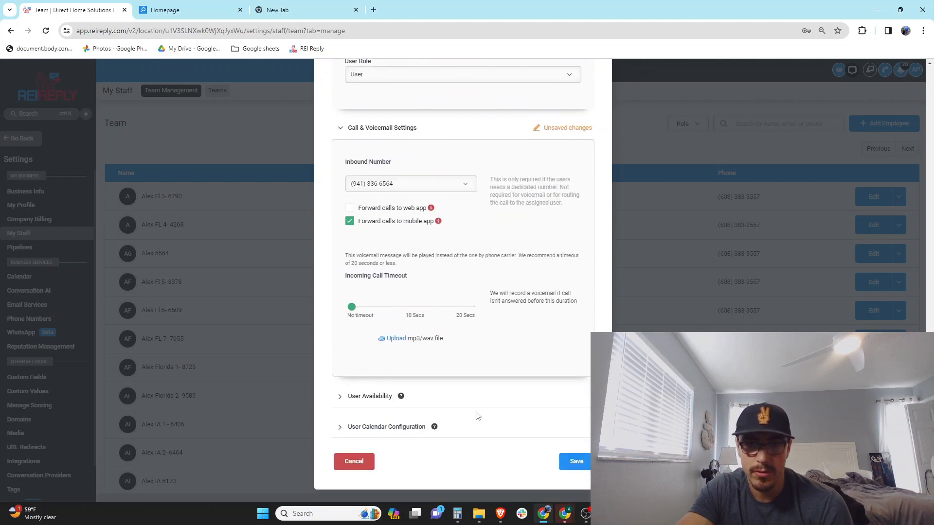
click(575, 461)
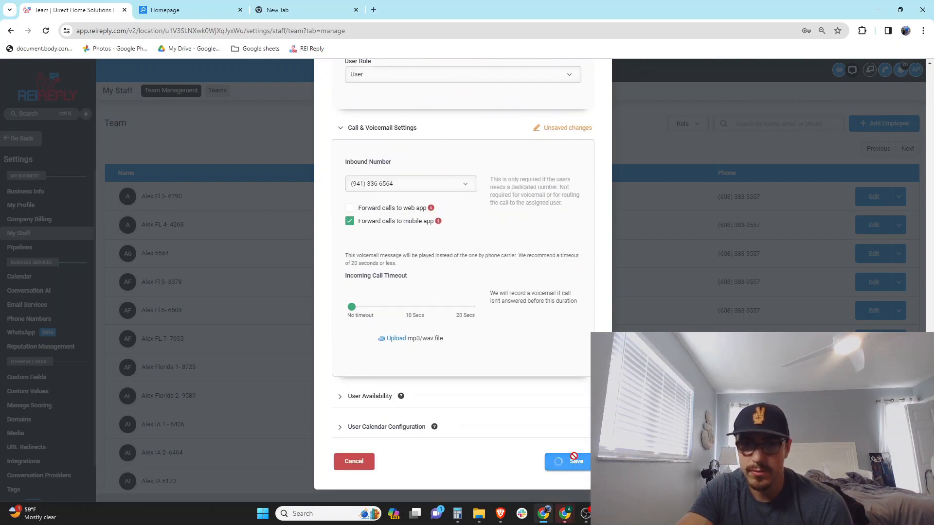
click(566, 462)
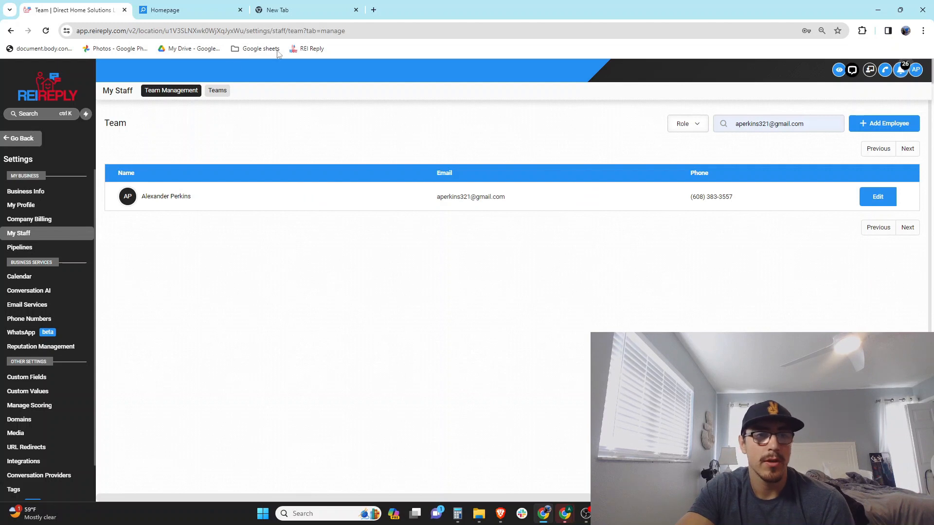
mouse_move(219, 228)
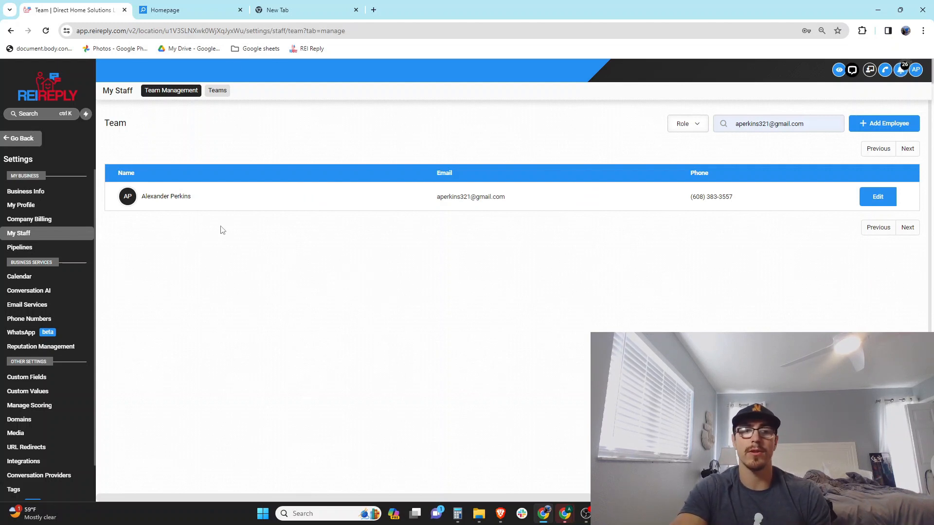
mouse_move(232, 224)
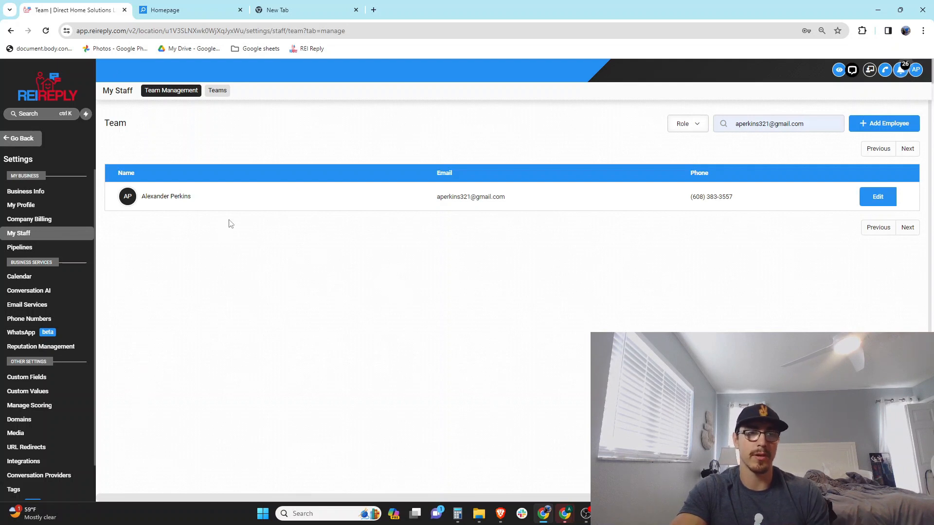
mouse_move(267, 250)
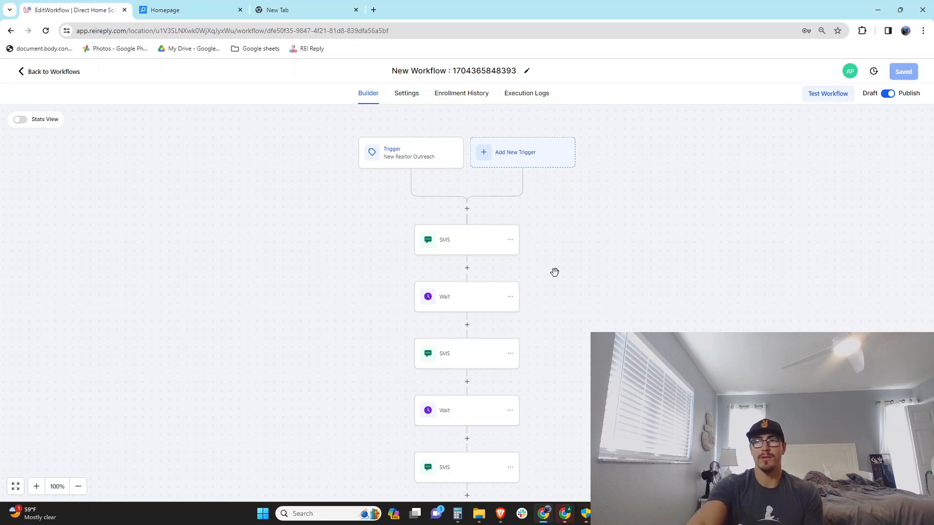
mouse_move(569, 142)
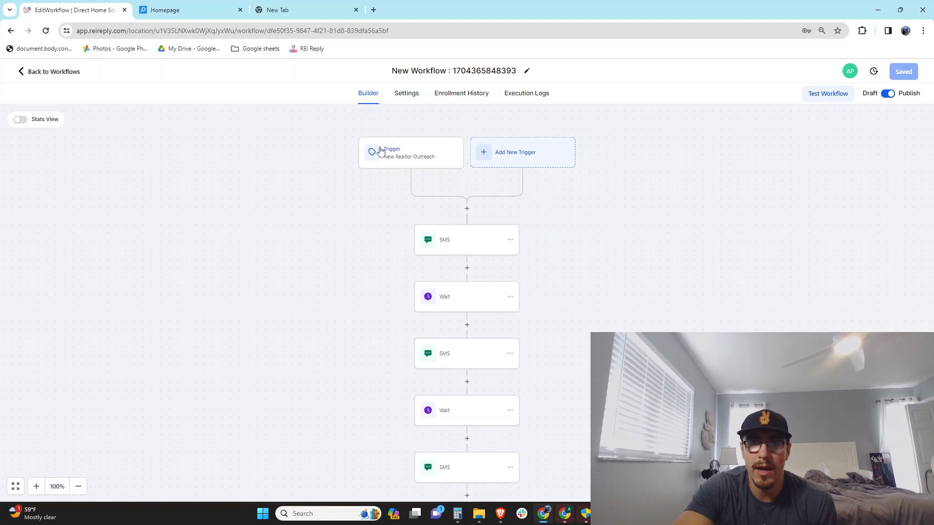
mouse_move(471, 205)
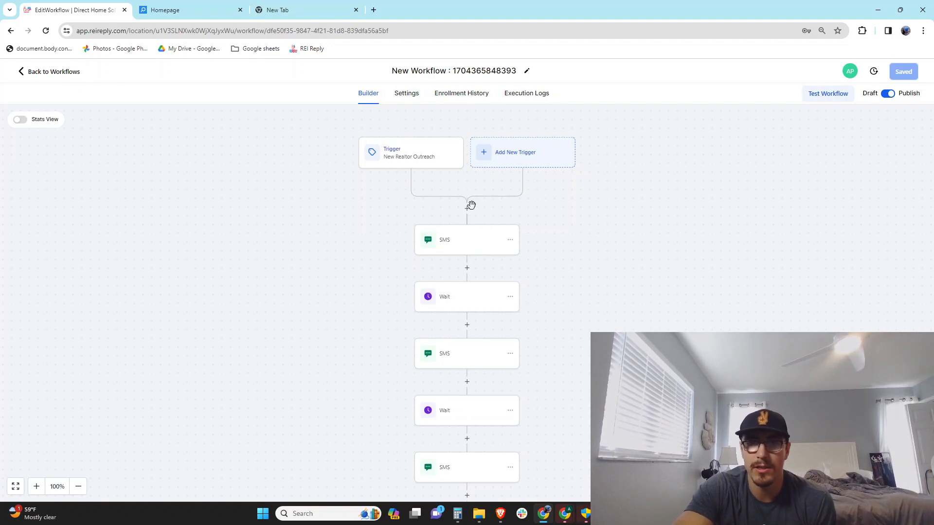
Insert a step before the first SMS and filter actions with 'as'
click(467, 204)
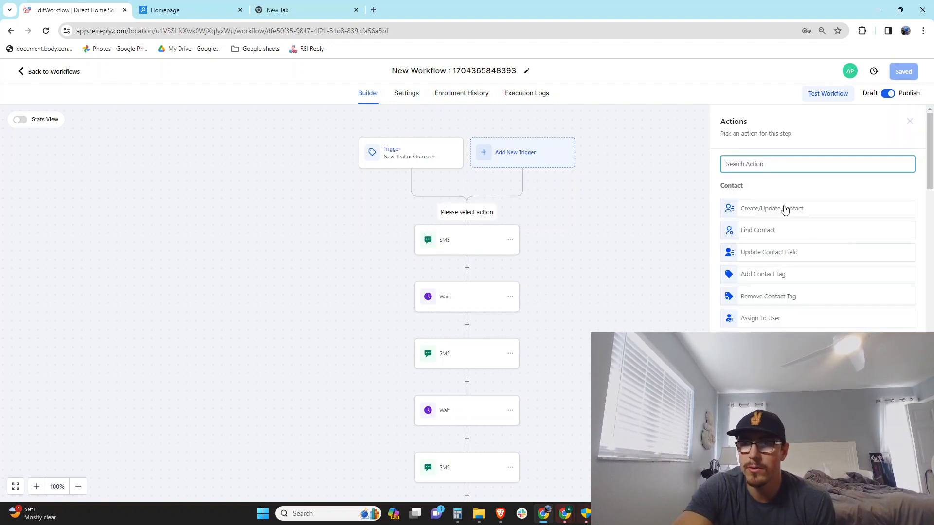
text(assi)
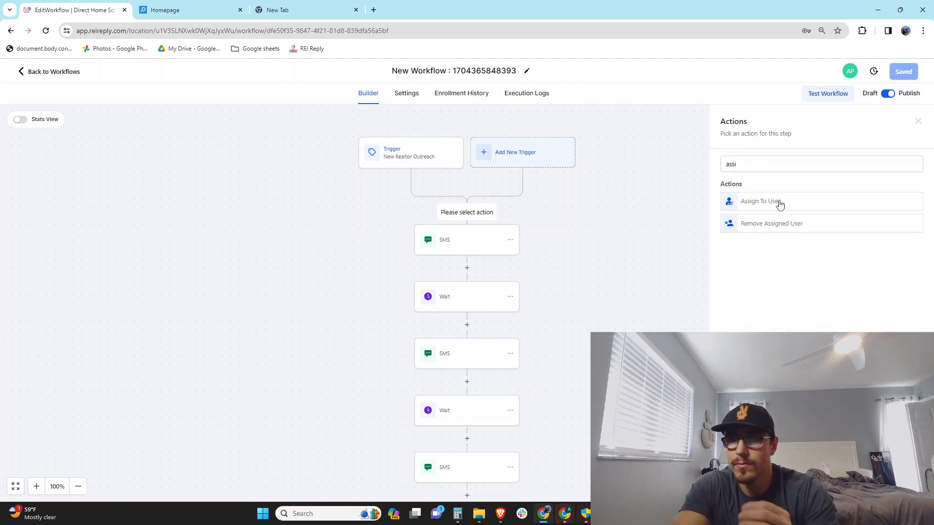
Add an Assign To User action for unassigned contacts only, rotating several staff users
click(763, 200)
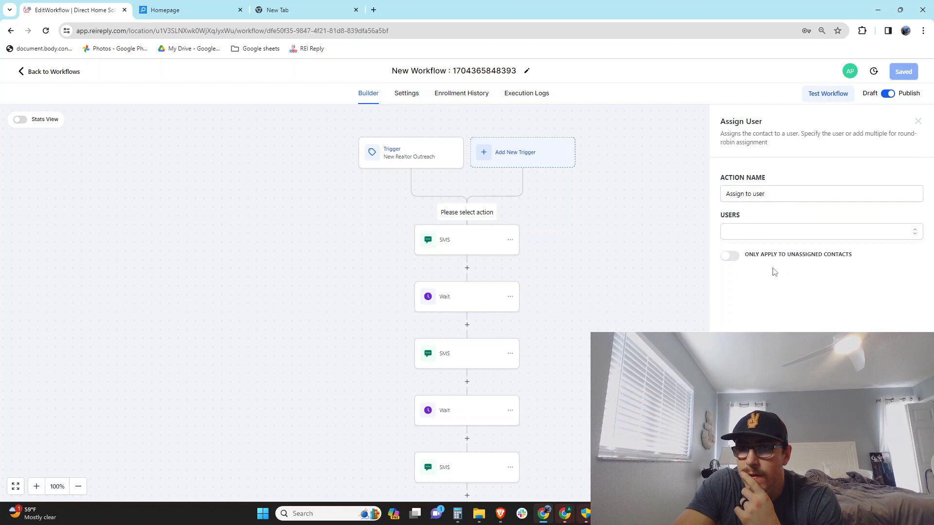
click(729, 255)
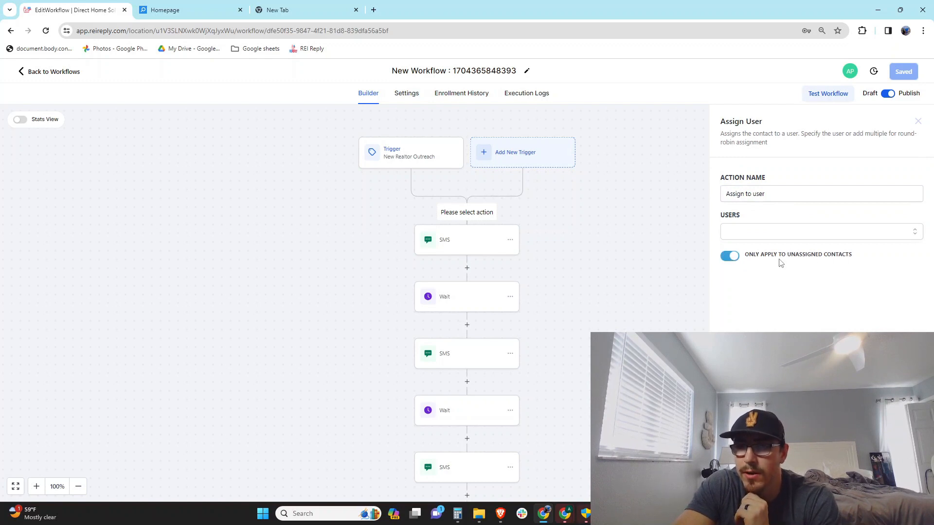
click(820, 232)
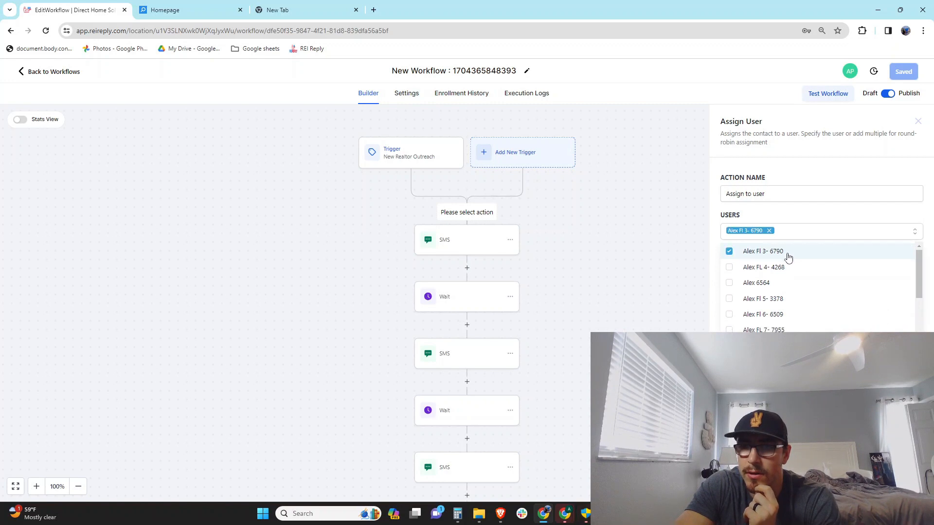
click(756, 282)
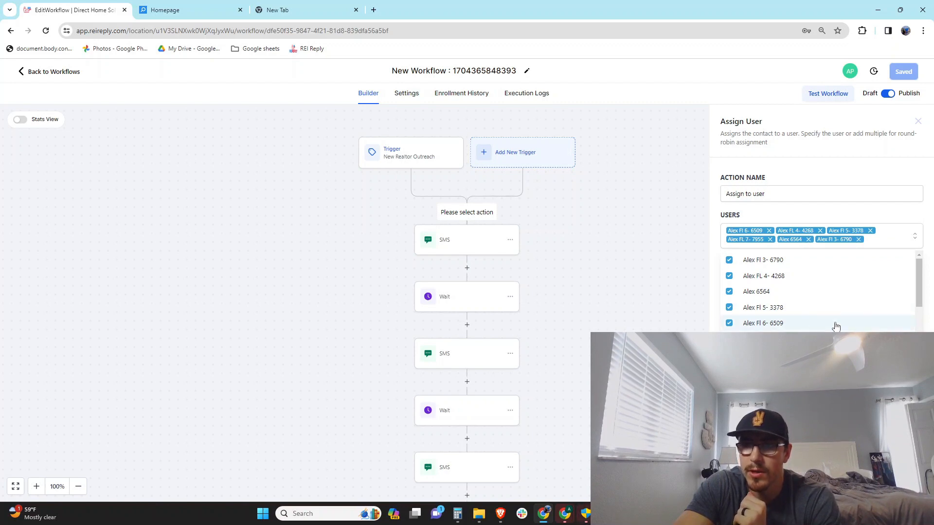
scroll(down, 3)
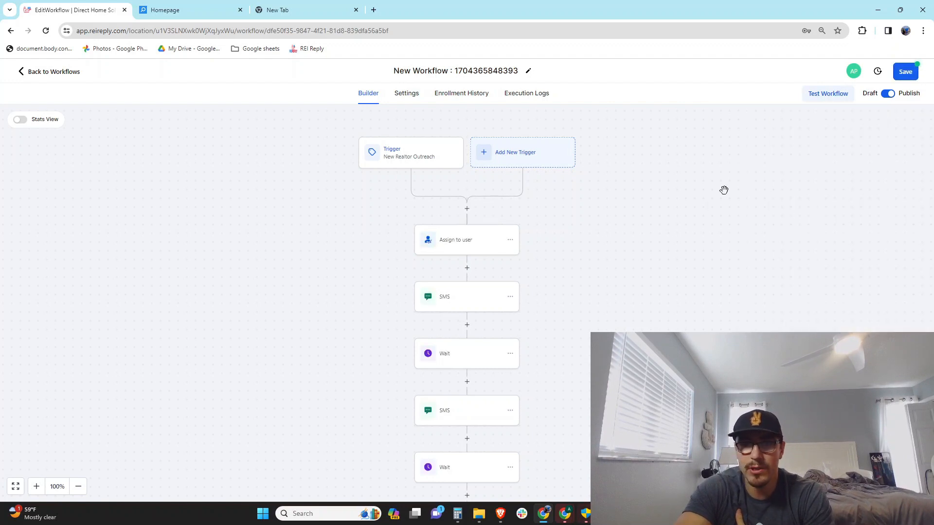
mouse_move(867, 228)
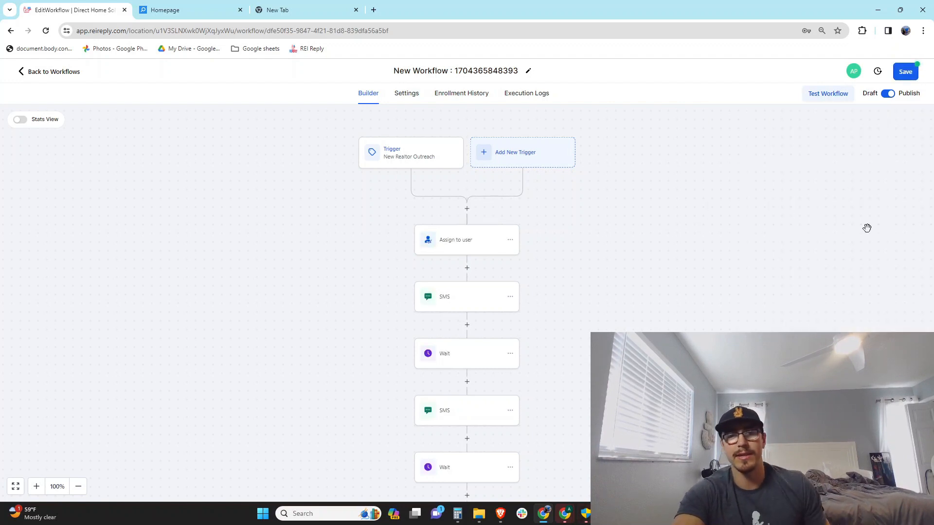